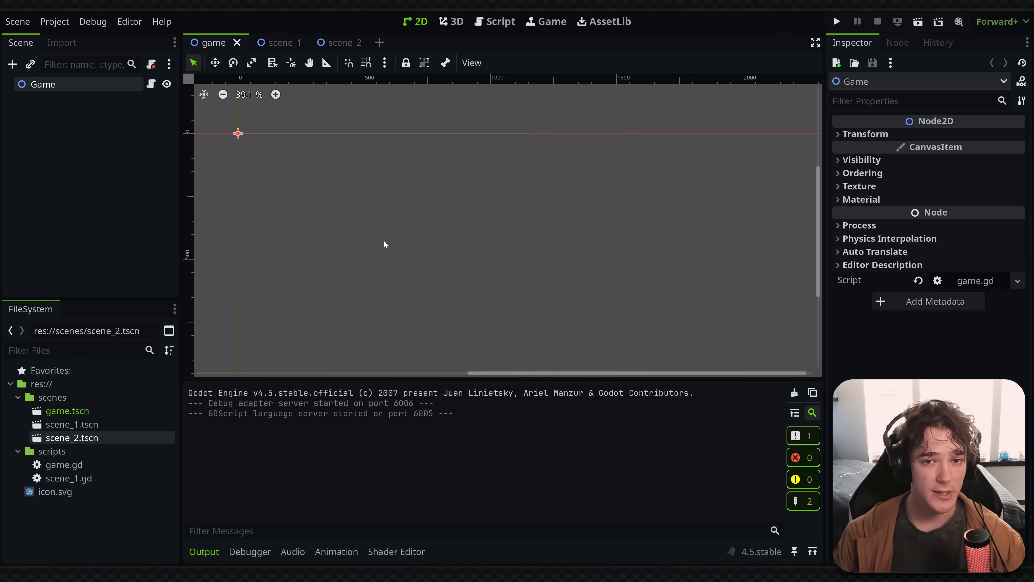
mouse_move(318, 114)
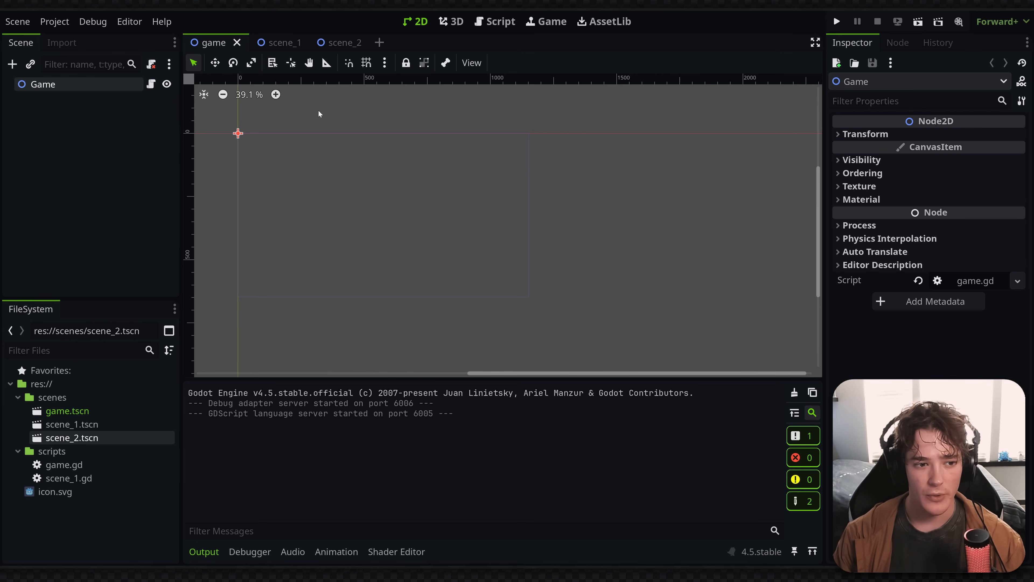
mouse_move(280, 246)
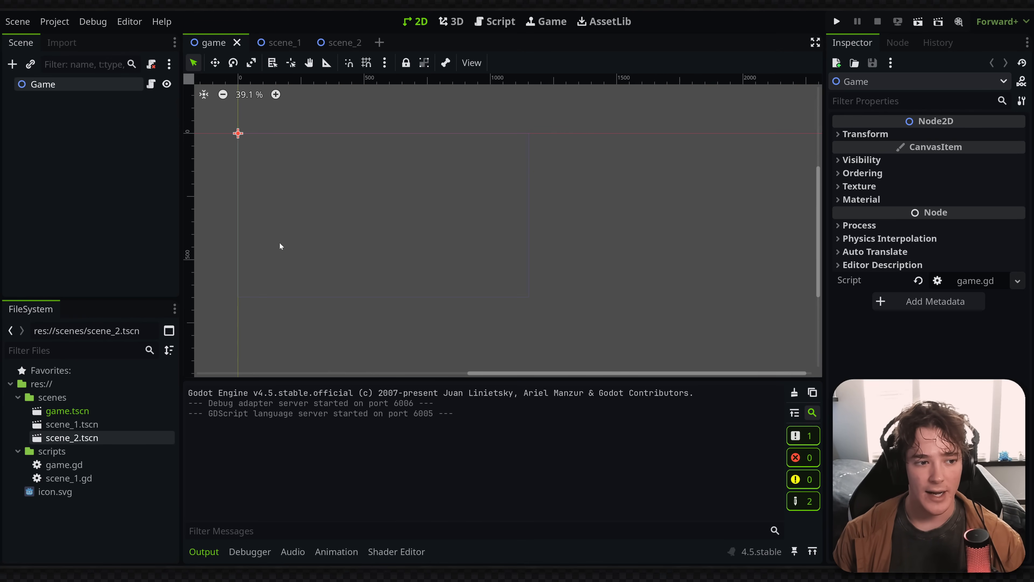
mouse_move(146, 201)
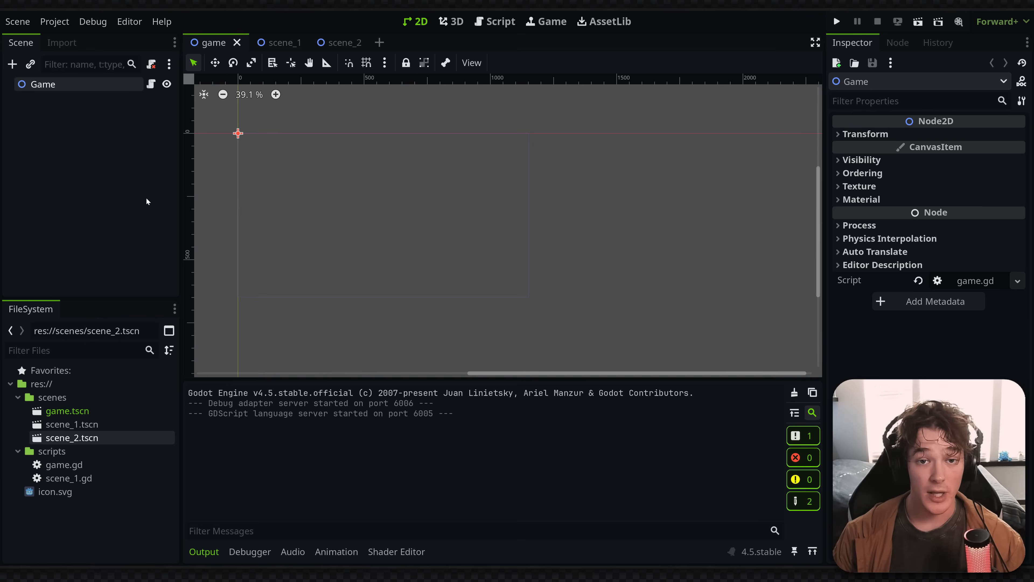
Step: Show game.gd in the script editor and highlight a word in the SCENE_1 preload line
left_click(500, 21)
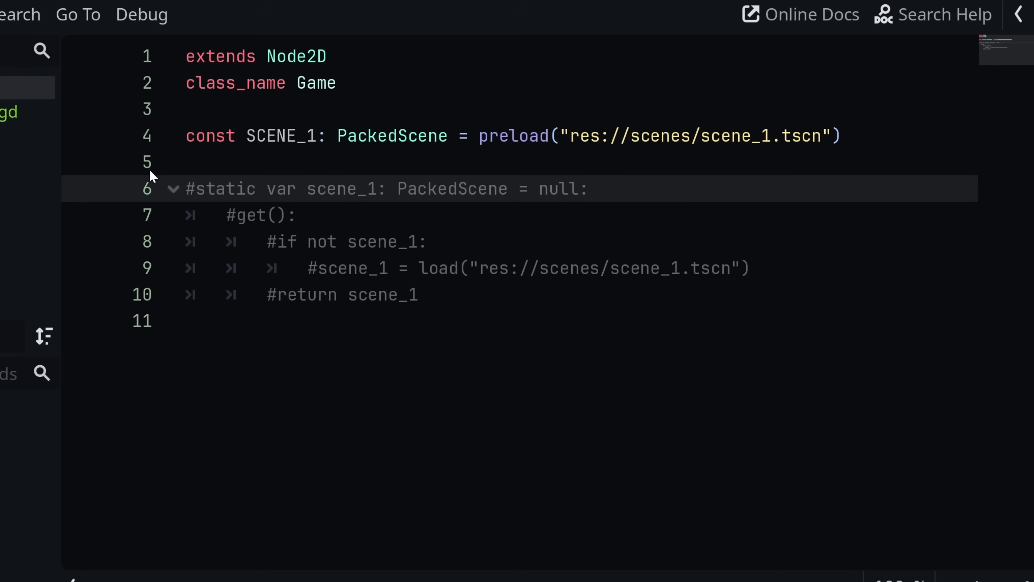
double_click(280, 136)
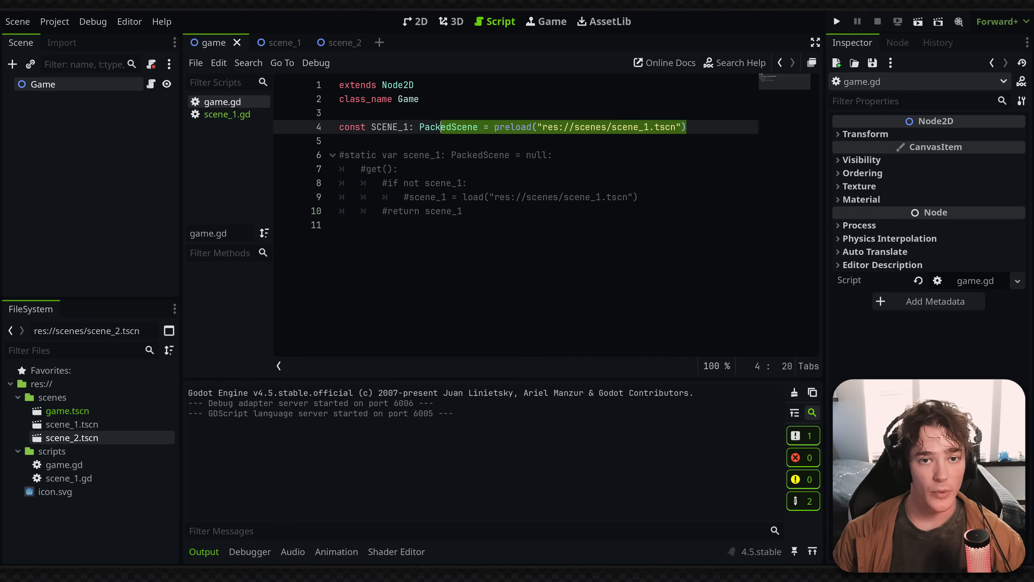
Step: Bring up scene_1.gd and highlight the exported scene_2 PackedScene variable name
left_click(270, 42)
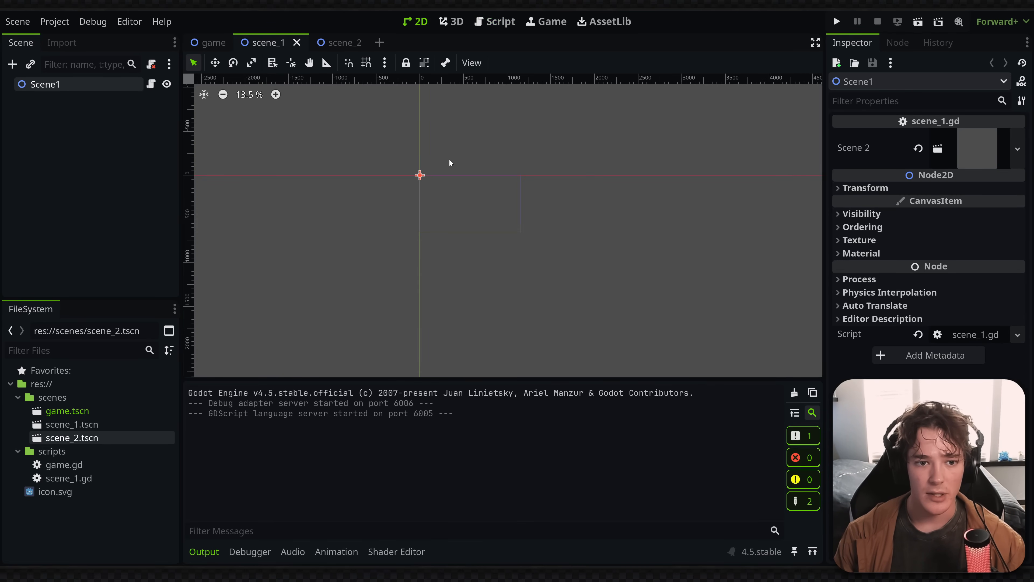
left_click(494, 21)
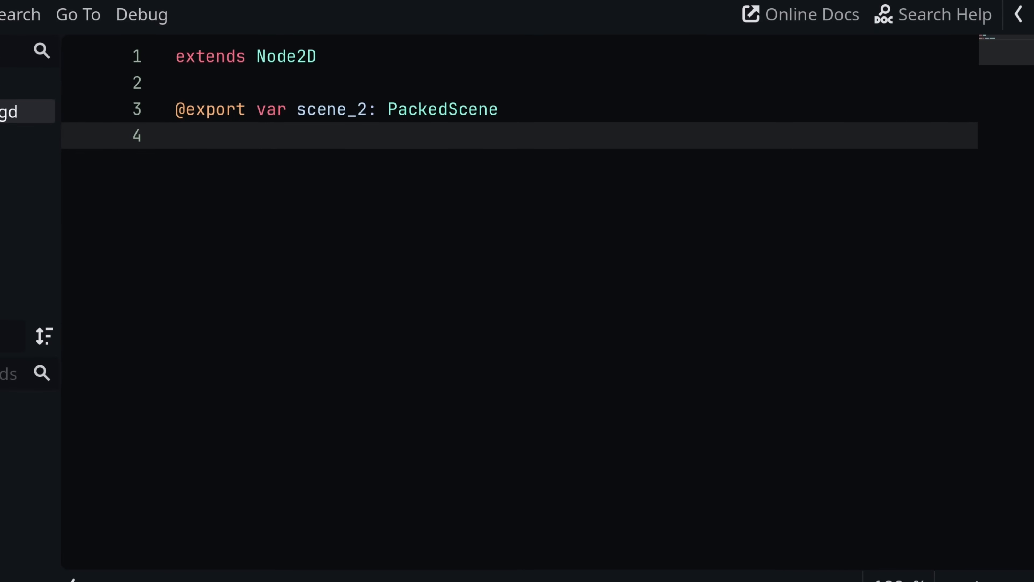
double_click(329, 109)
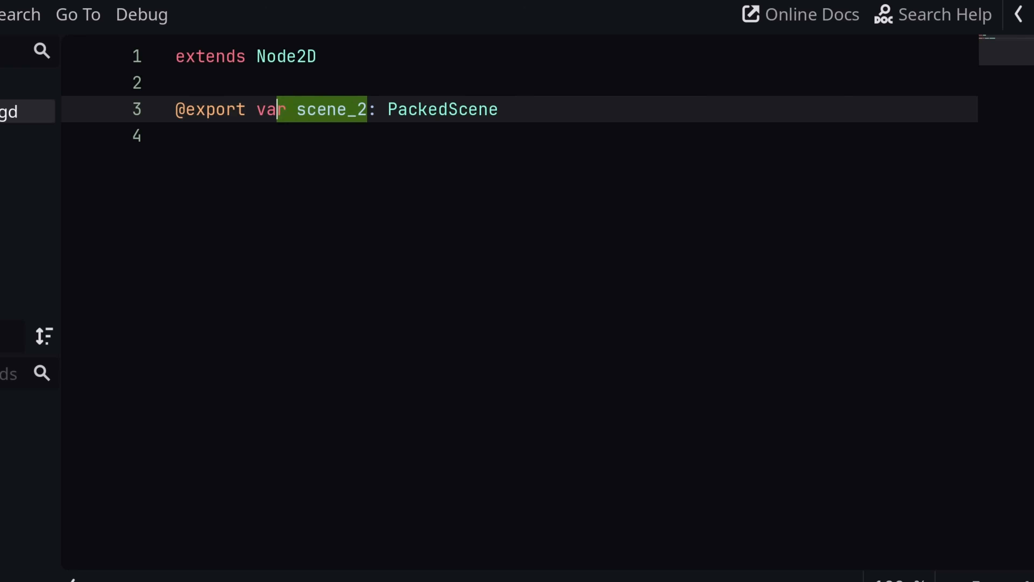
double_click(329, 108)
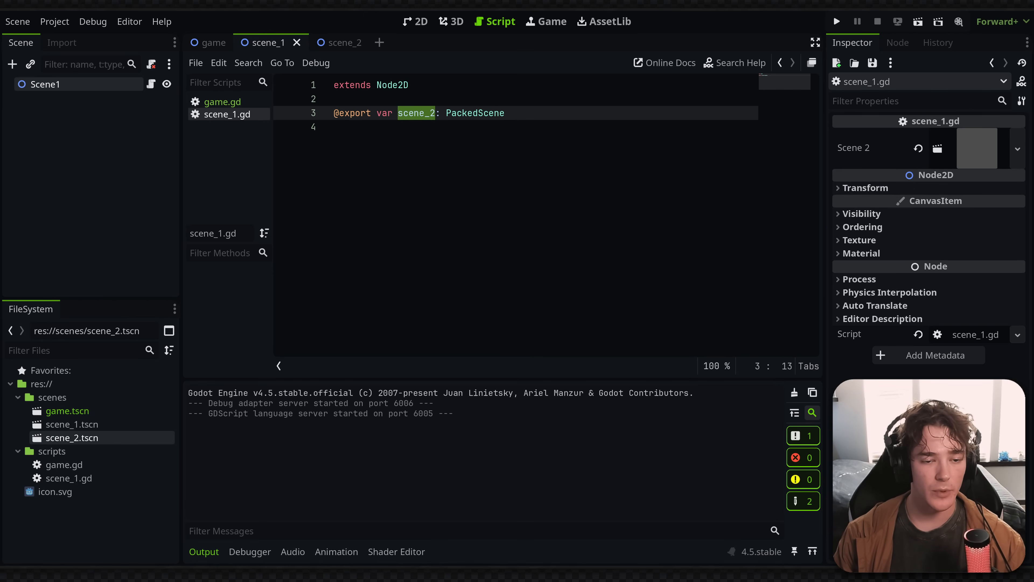
left_click(222, 101)
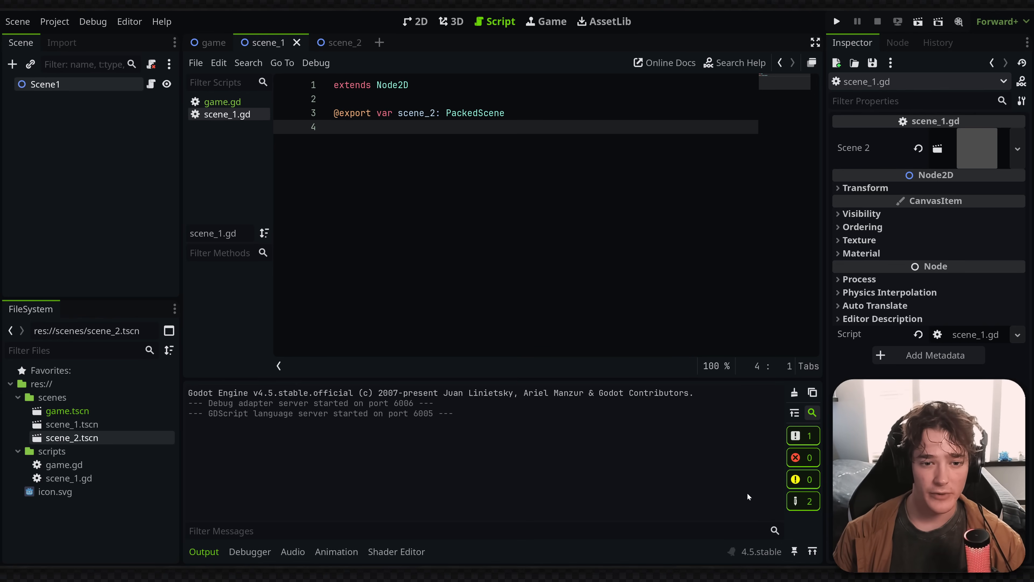
Step: Read the 'Do not use - Preload' article down to its Takeaways and Solutions sections
left_click(336, 127)
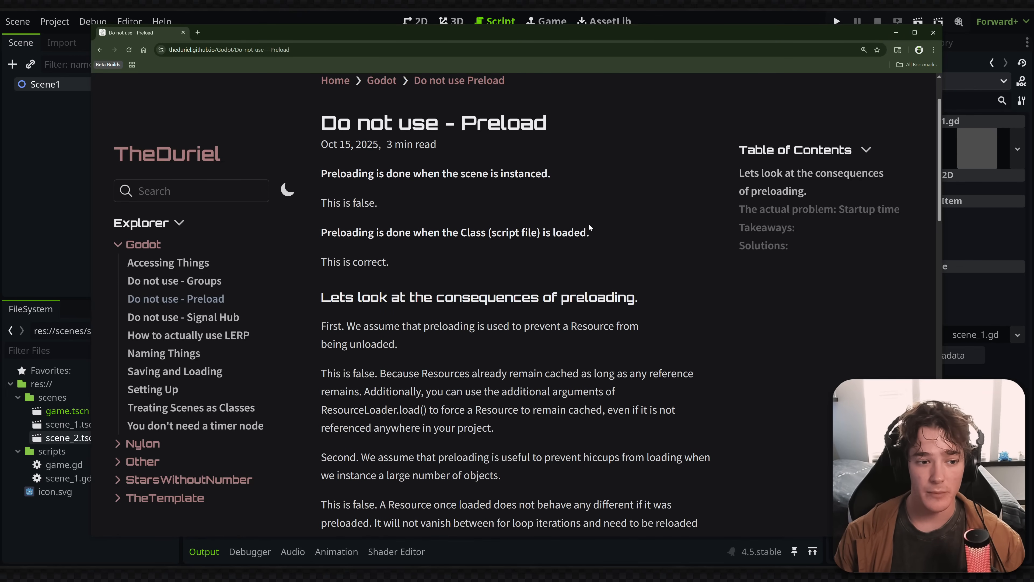
scroll("down", 3)
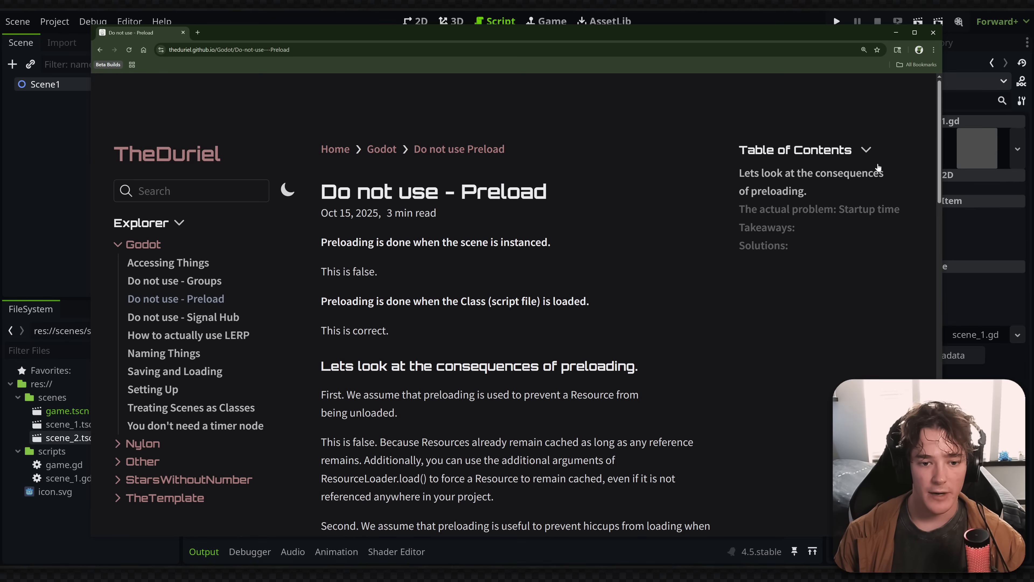
scroll("down", 3)
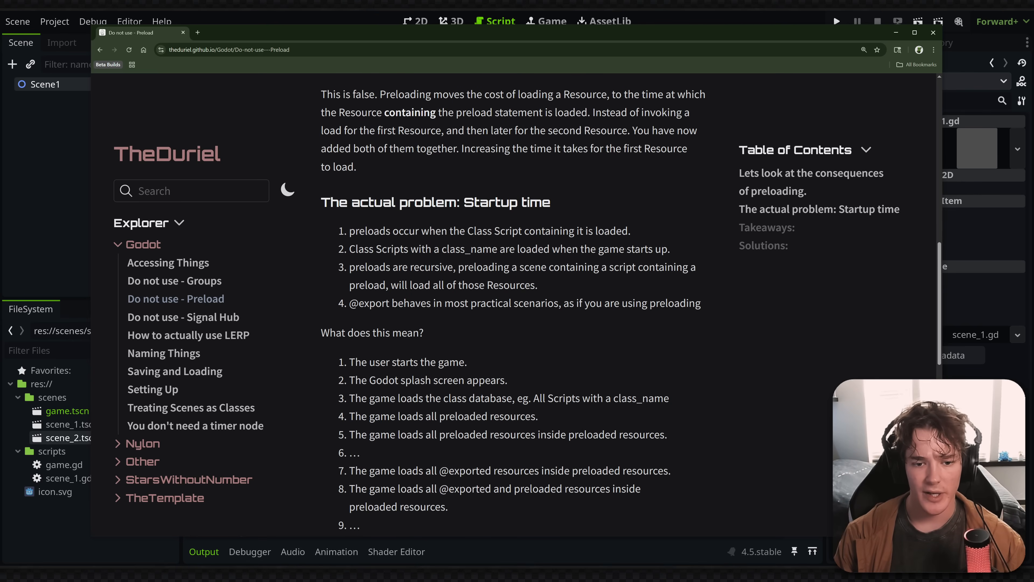
scroll("down", 3)
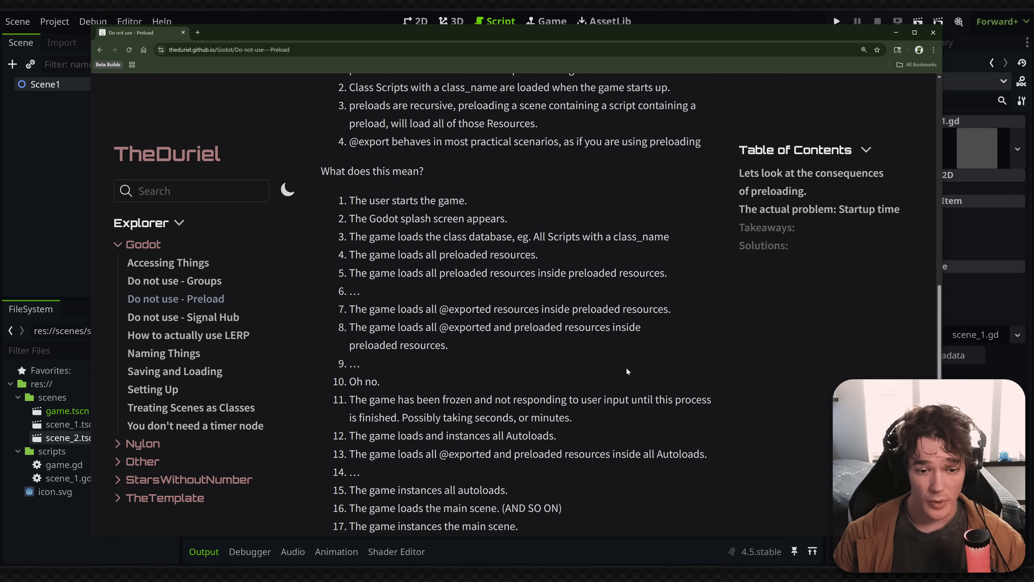
scroll("down", 3)
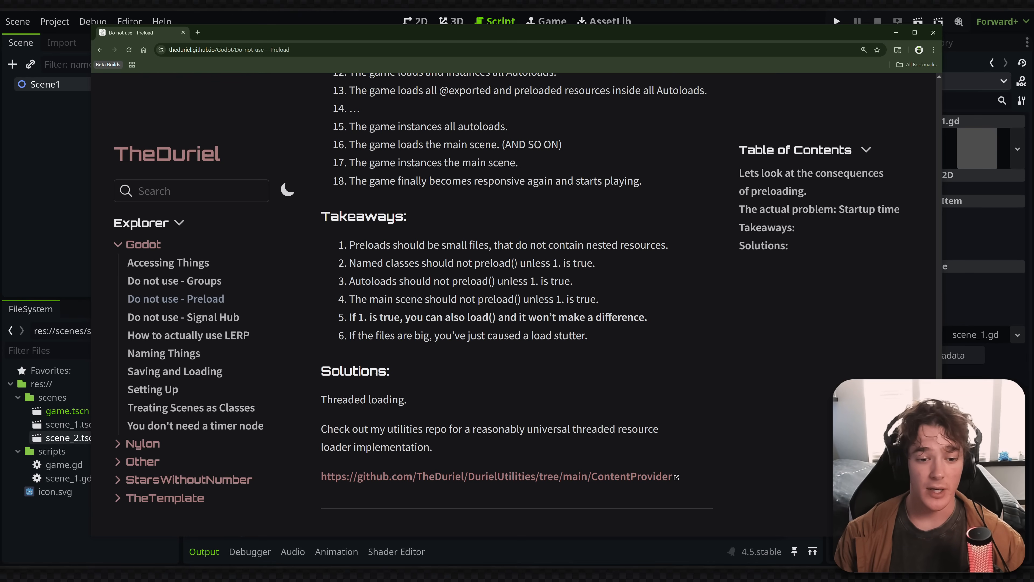
Step: Uncomment the static scene_1 getter in game.gd so scene_1 loads via load() on first access
double_click(359, 280)
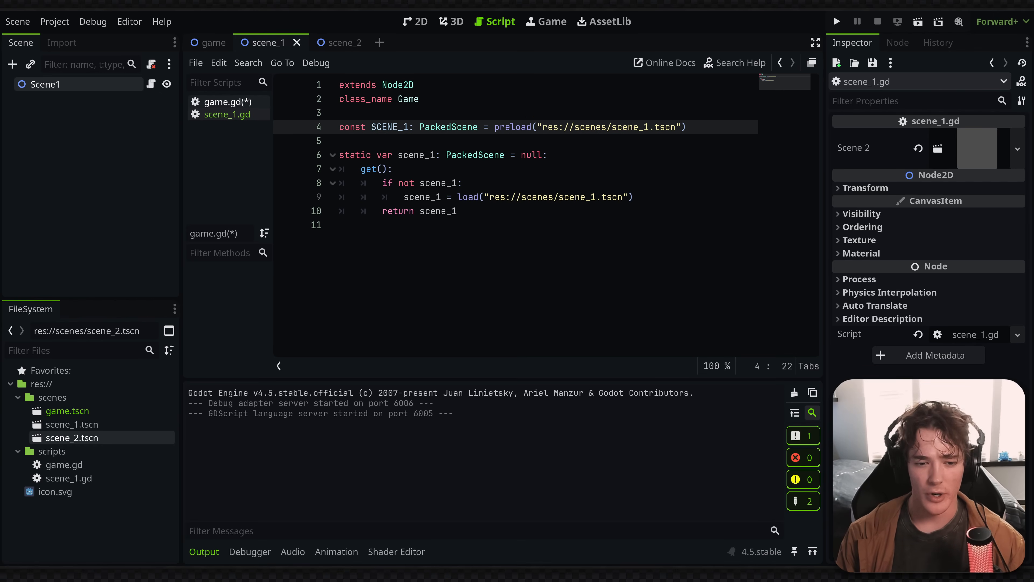
mouse_move(422, 196)
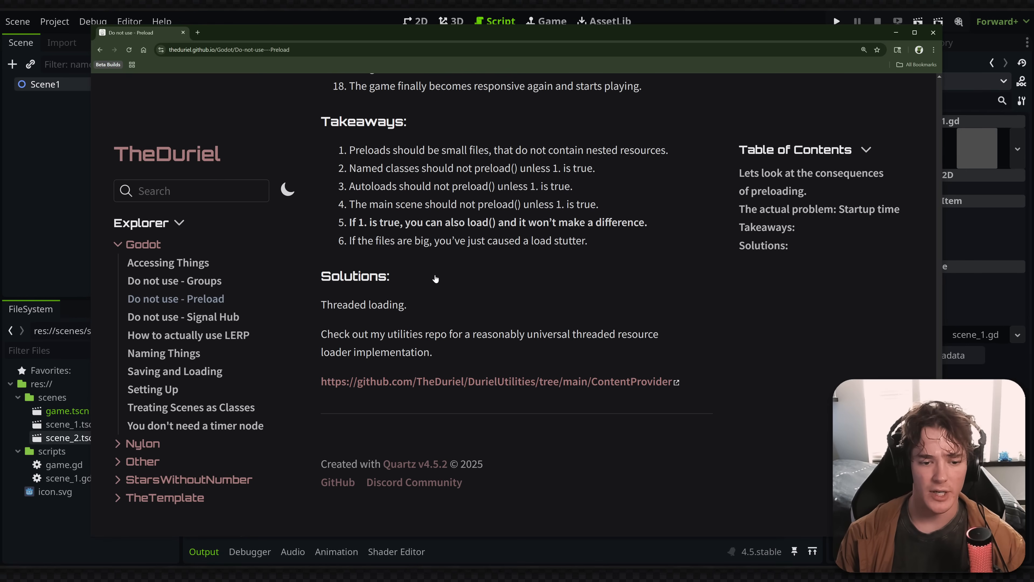
mouse_move(376, 327)
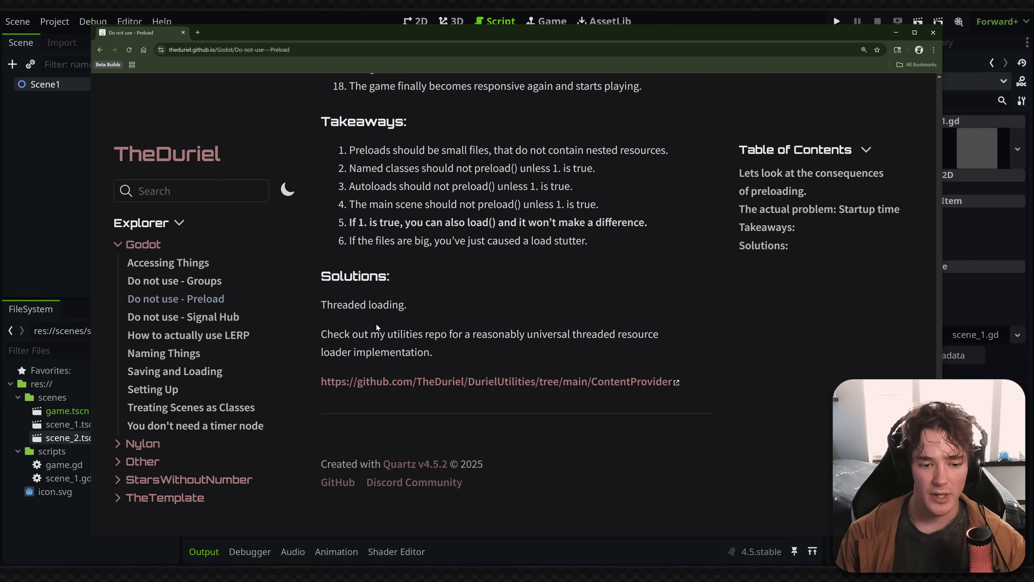
mouse_move(501, 382)
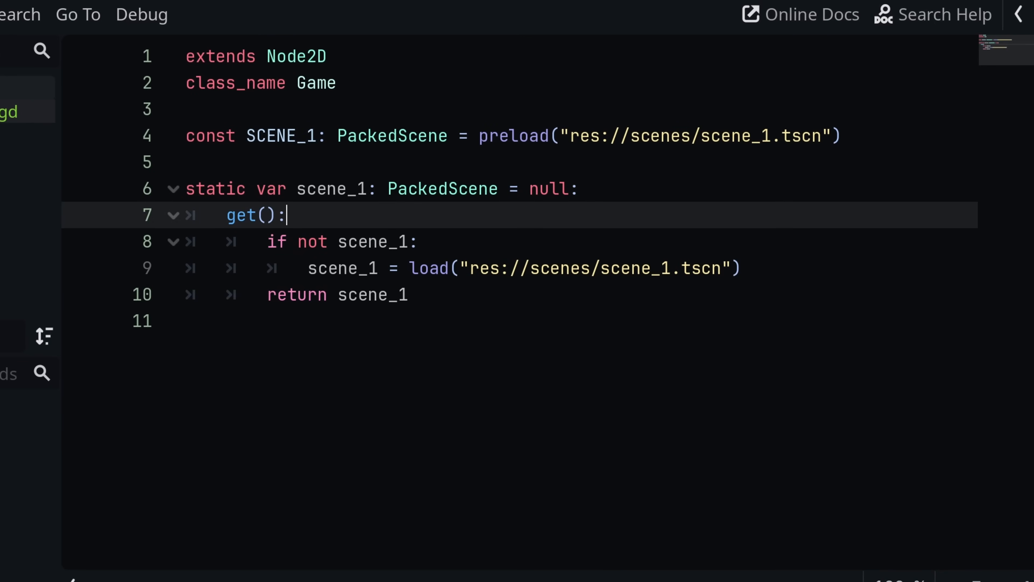
Step: Save game.gd and highlight the load call inside the scene_1 getter
double_click(332, 189)
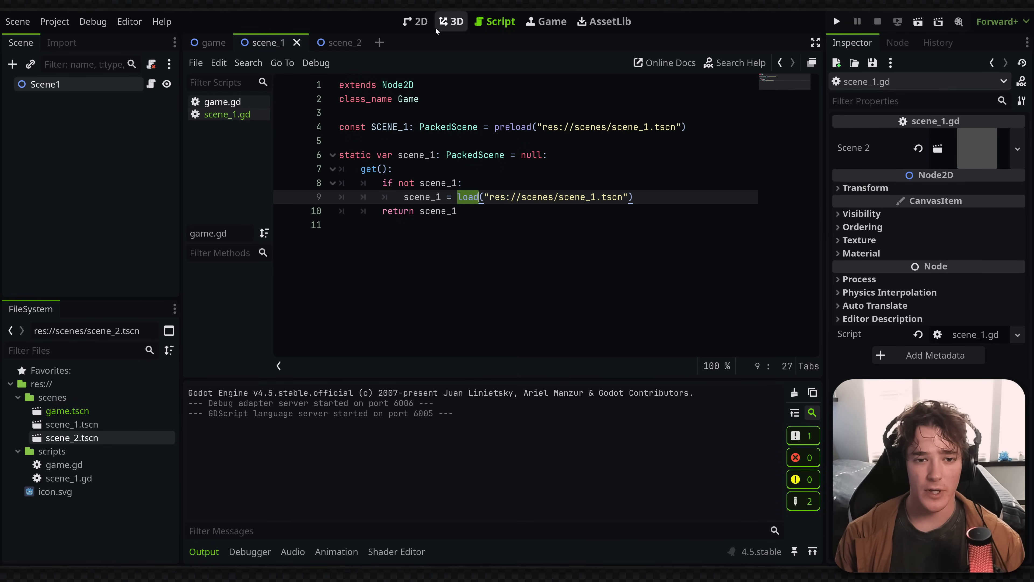
Step: Show the scene_1 scene in the 2D editor instead of the script view
left_click(414, 21)
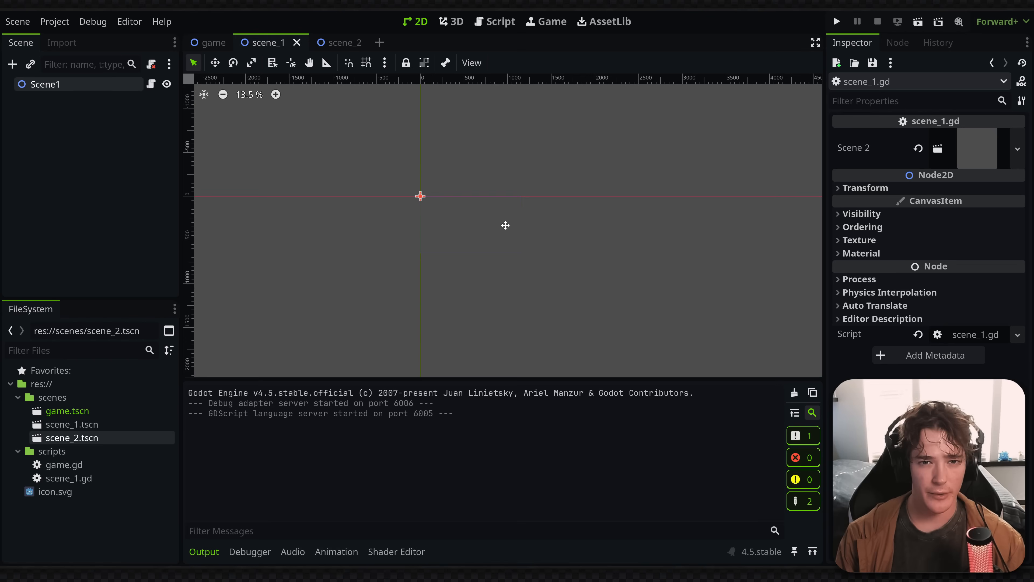
mouse_move(504, 223)
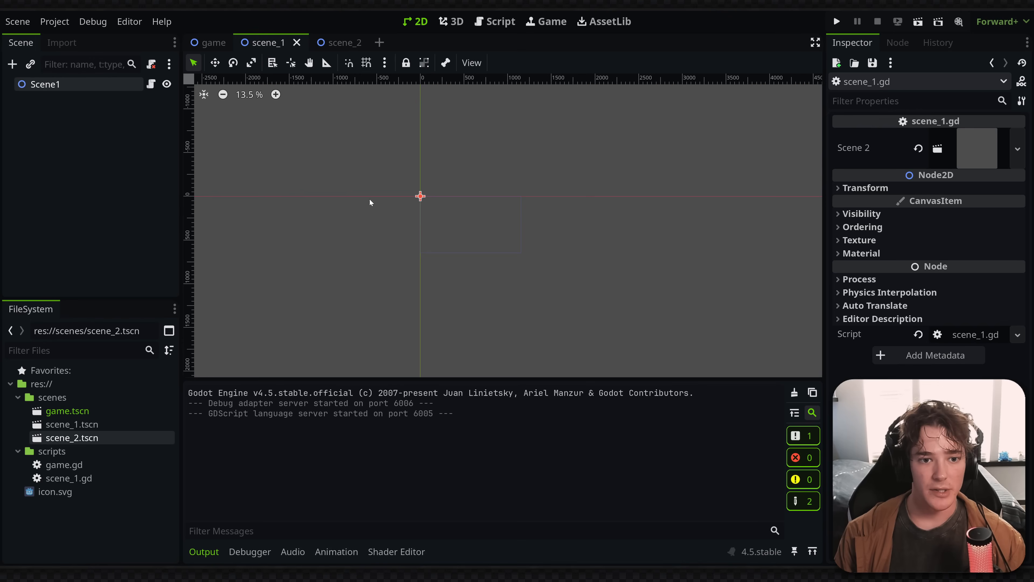
mouse_move(267, 153)
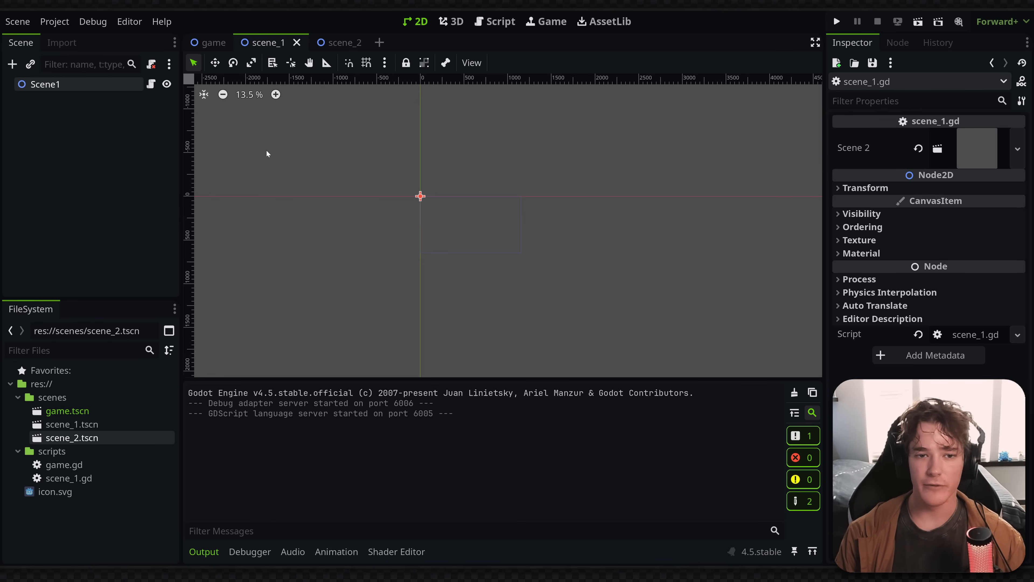